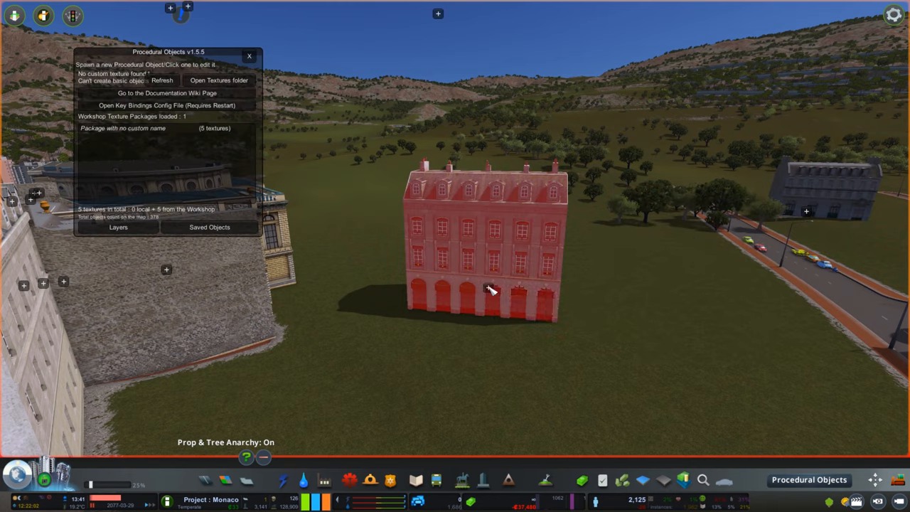
Step: Convert the arched-window building wall into a procedural object
left_click(489, 287)
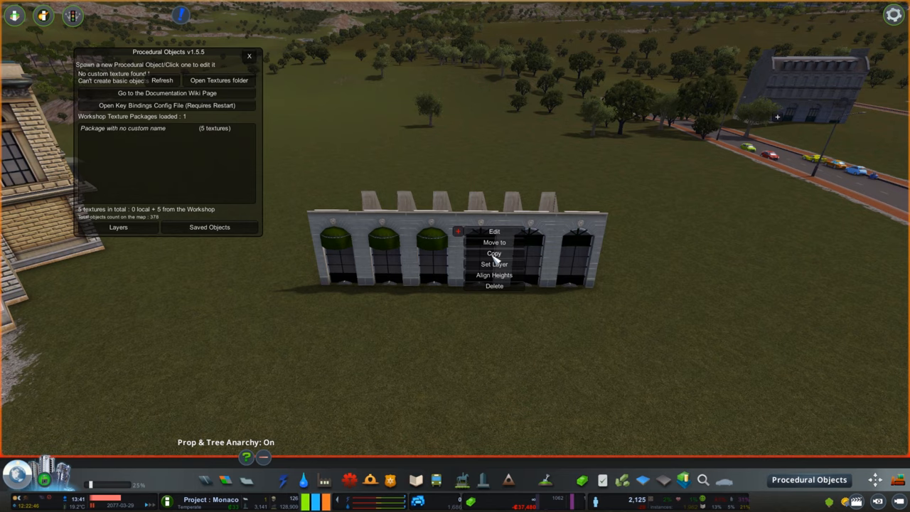
Step: Edit the facade wall's vertices, trimming it to a three-window panel
left_click(493, 231)
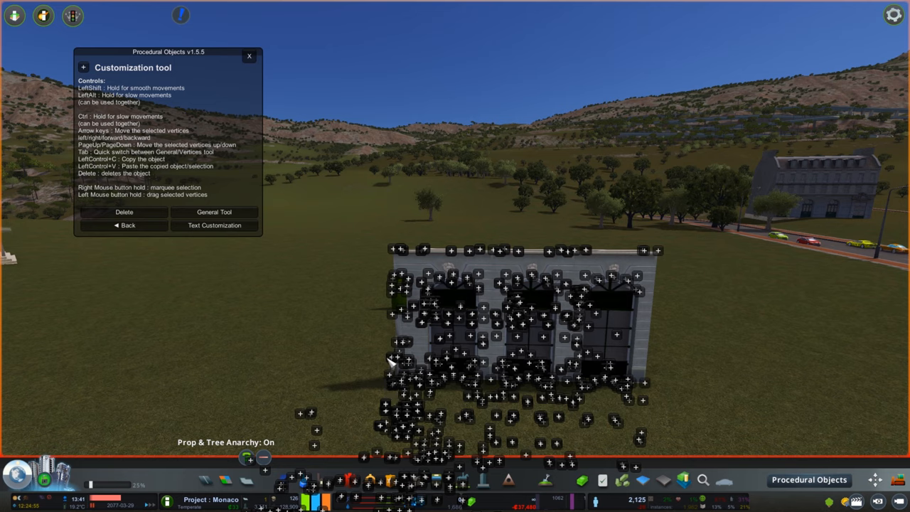
mouse_move(283, 106)
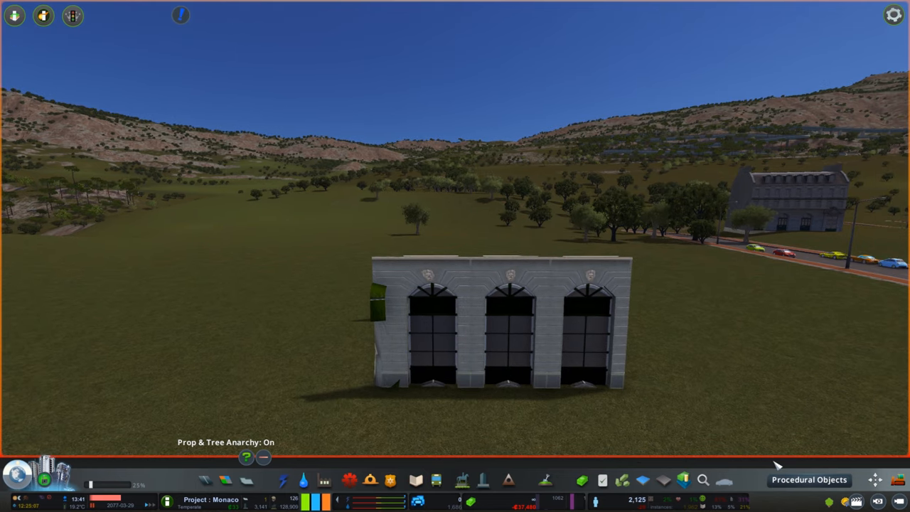
Step: Copy the three-window facade panel beside the original and leave the Customization tool
left_click(809, 479)
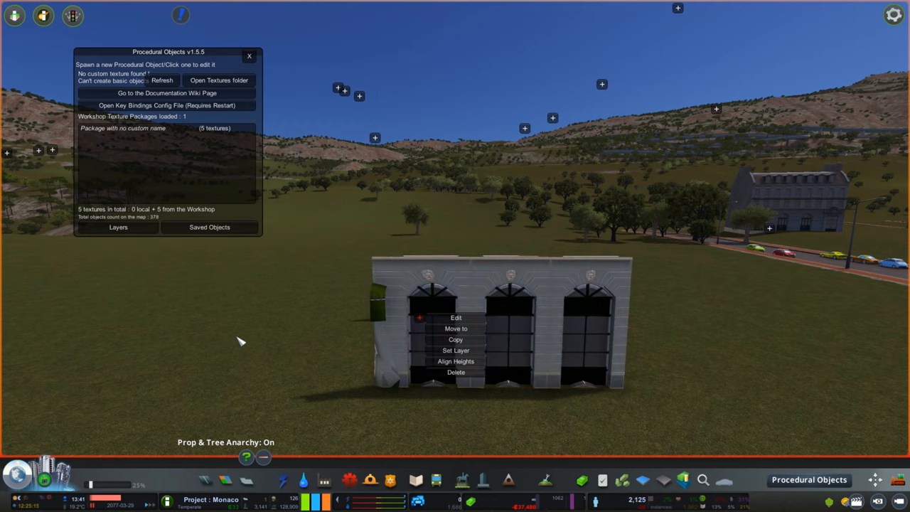
left_click(455, 338)
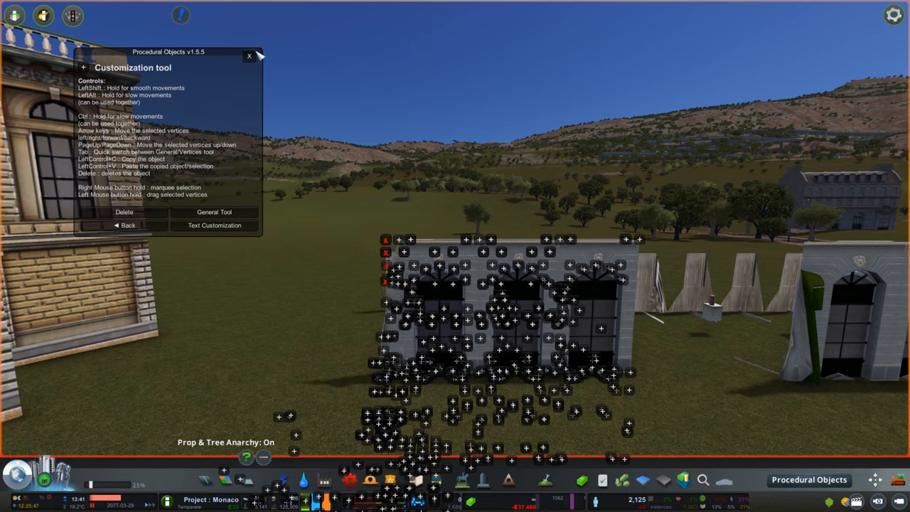
left_click(251, 56)
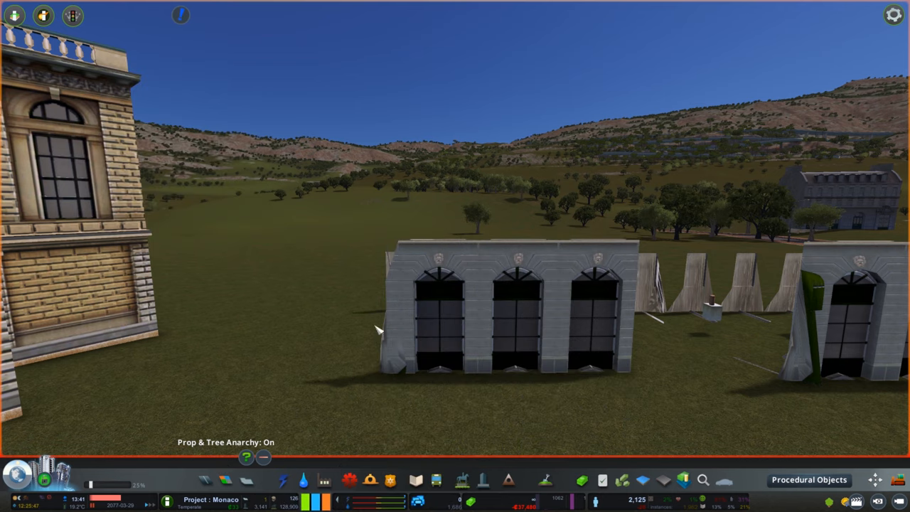